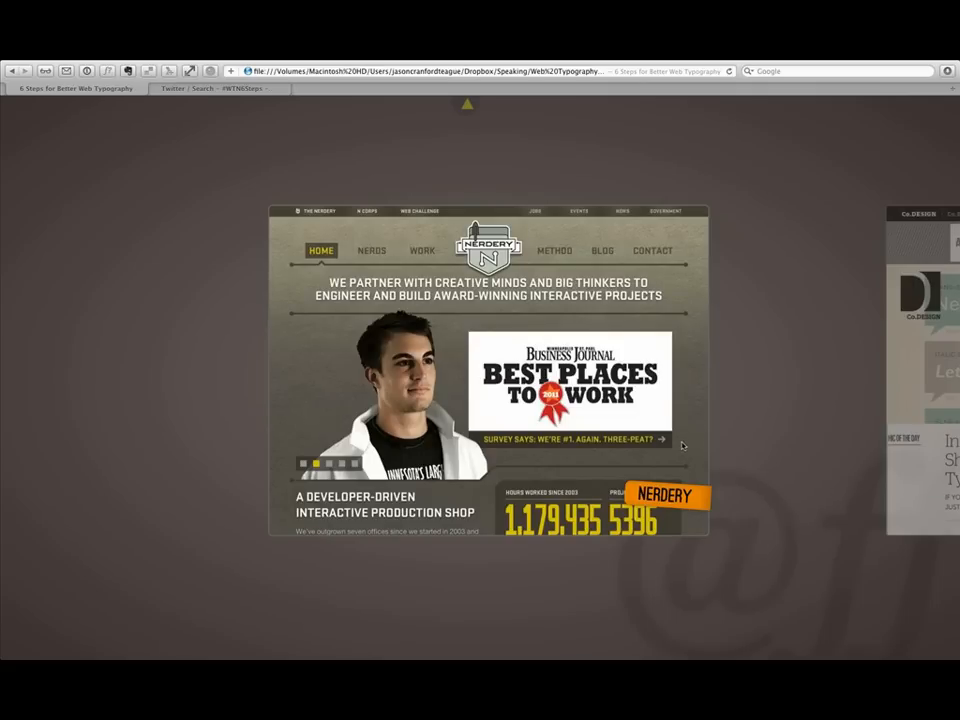
mouse_move(636, 462)
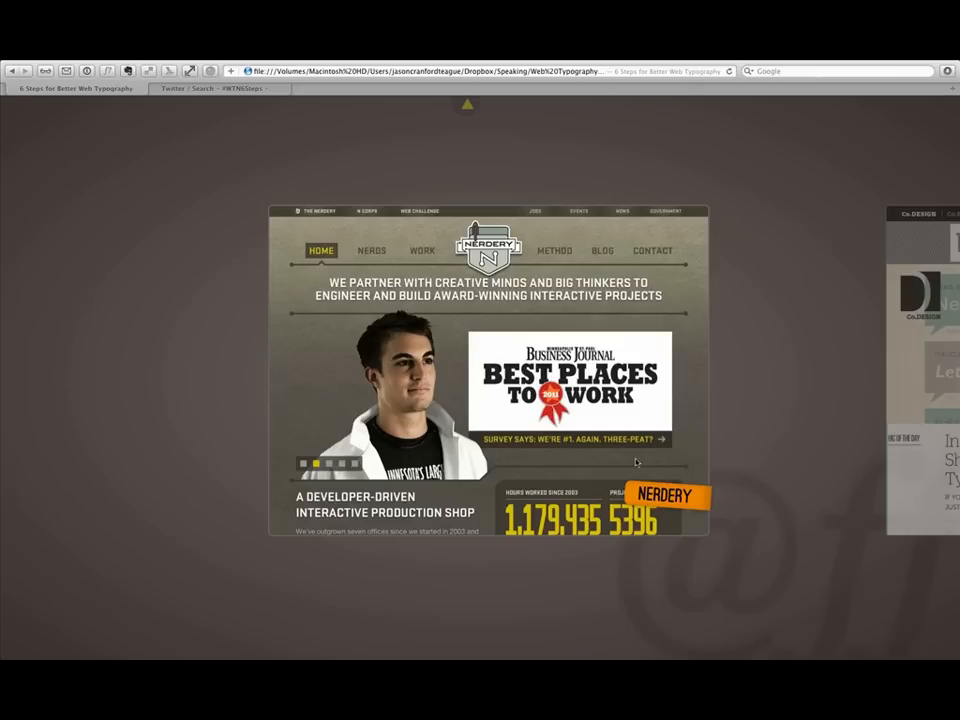
mouse_move(676, 452)
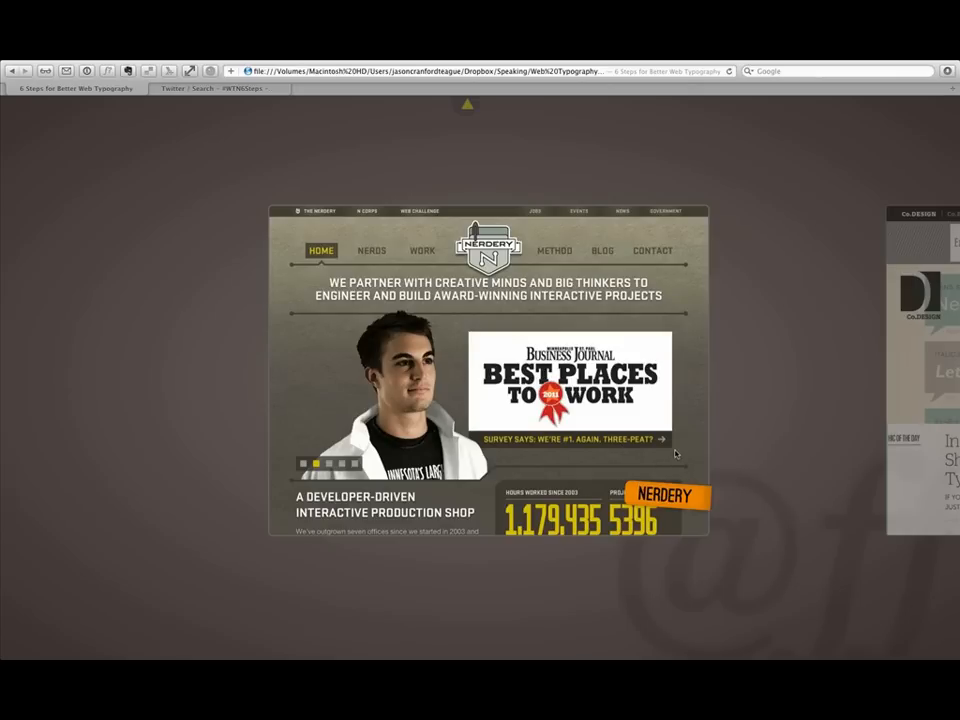
mouse_move(680, 462)
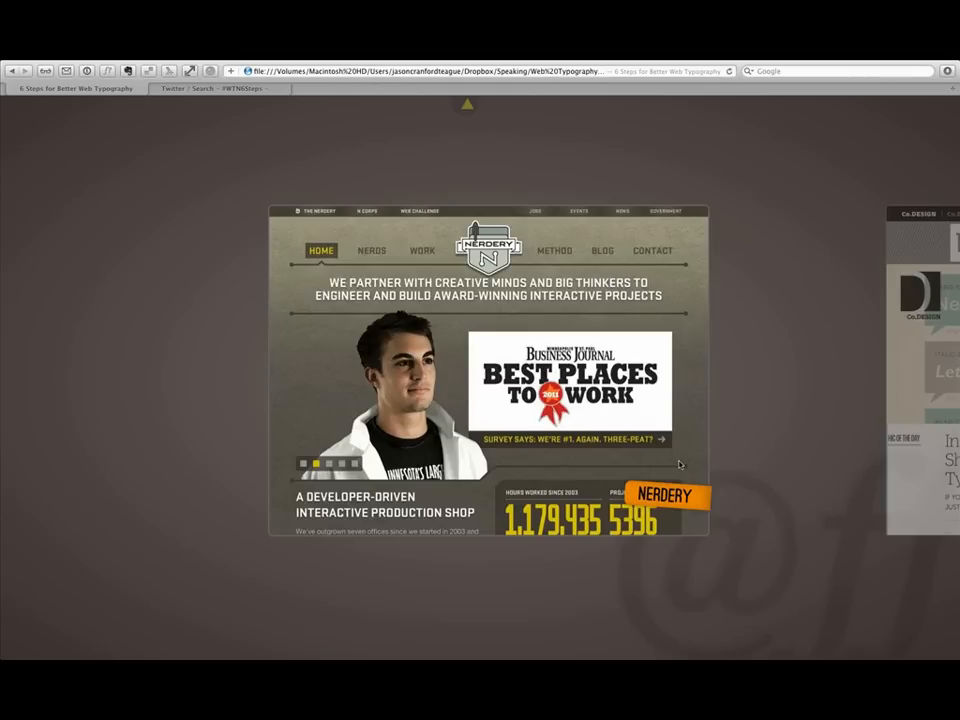
mouse_move(688, 466)
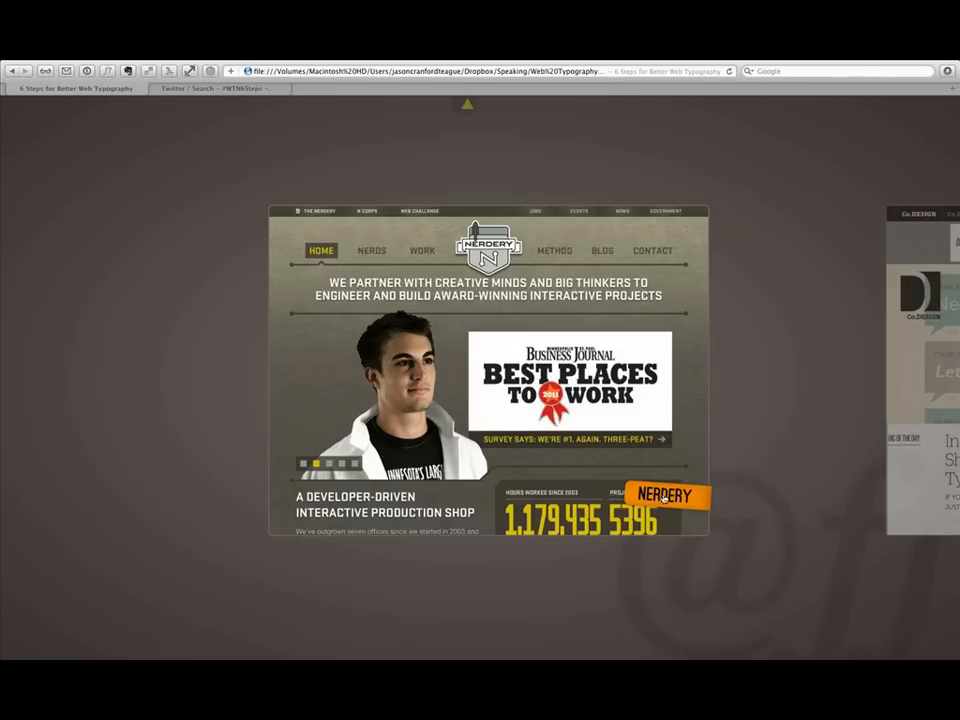
mouse_move(450, 336)
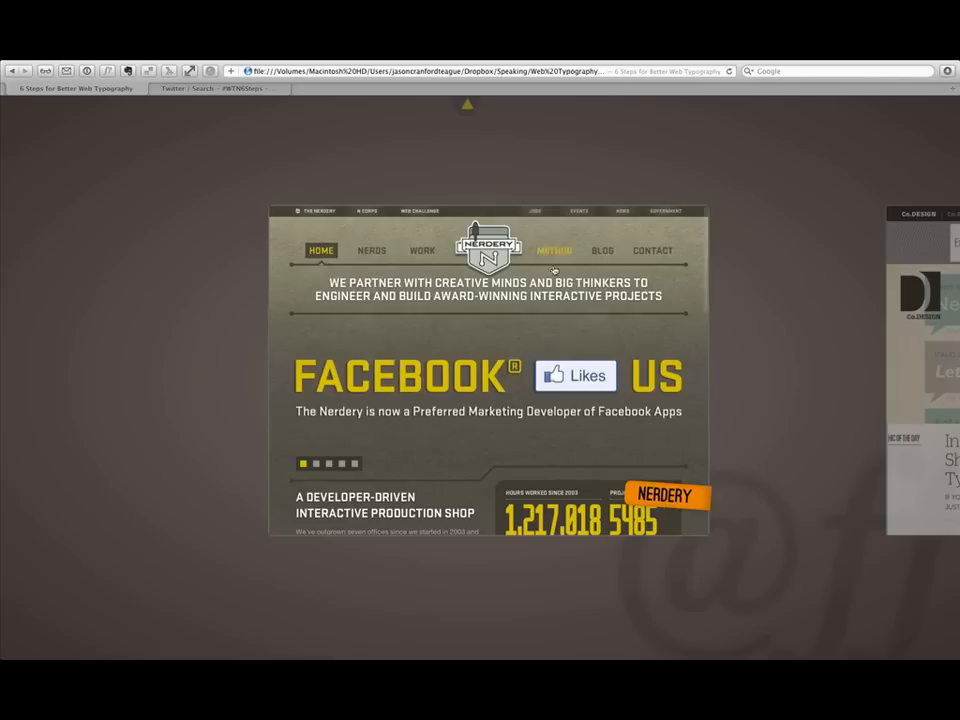
scroll(down, 3)
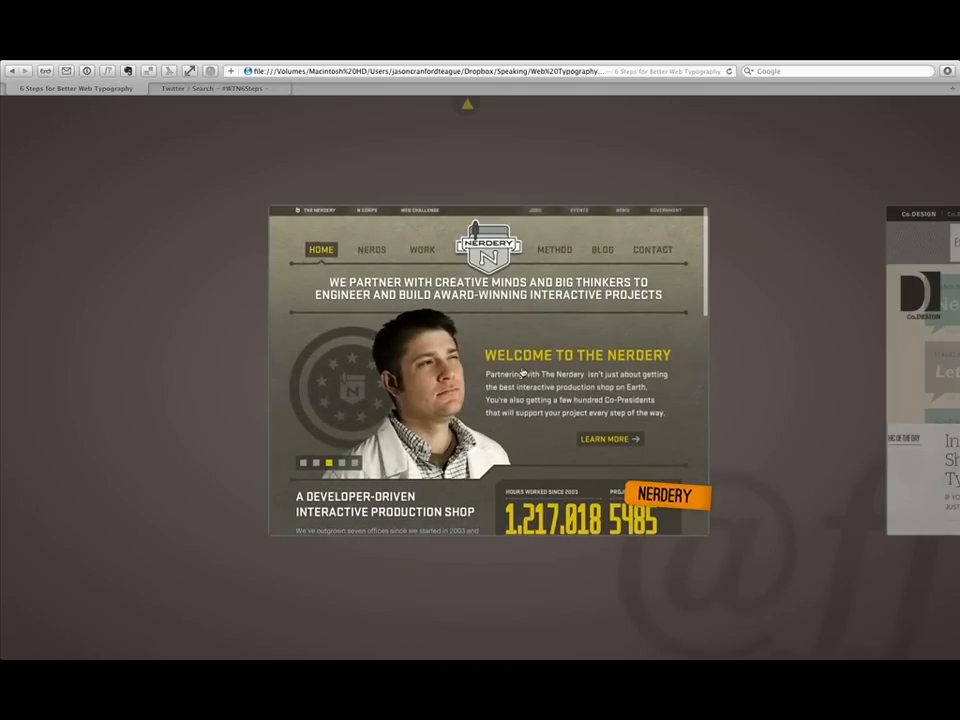
scroll(down, 3)
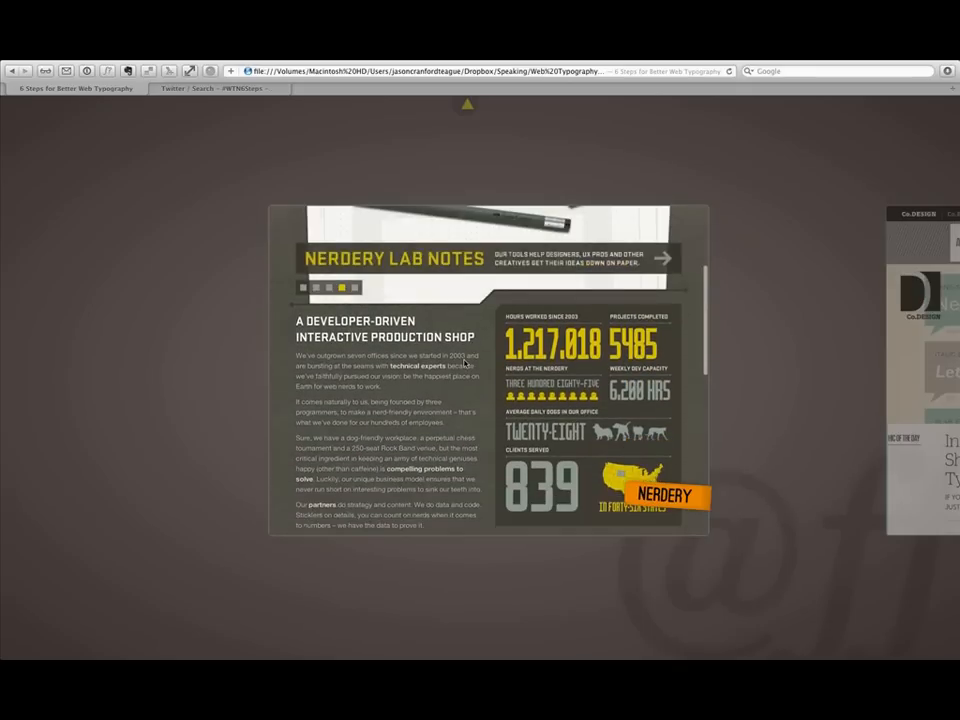
scroll(down, 3)
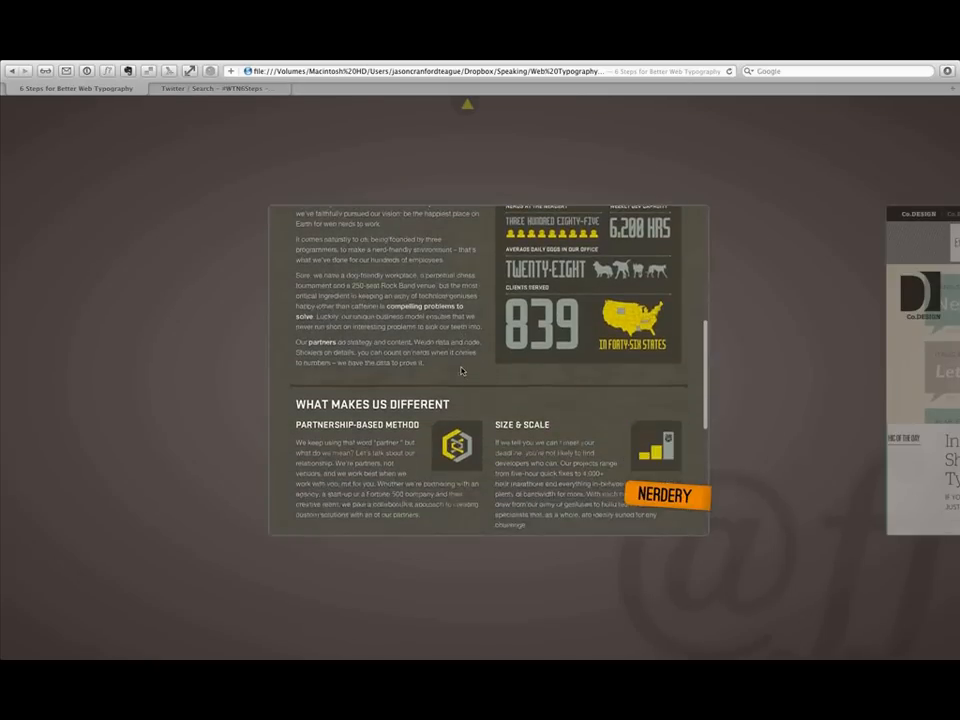
scroll(down, 3)
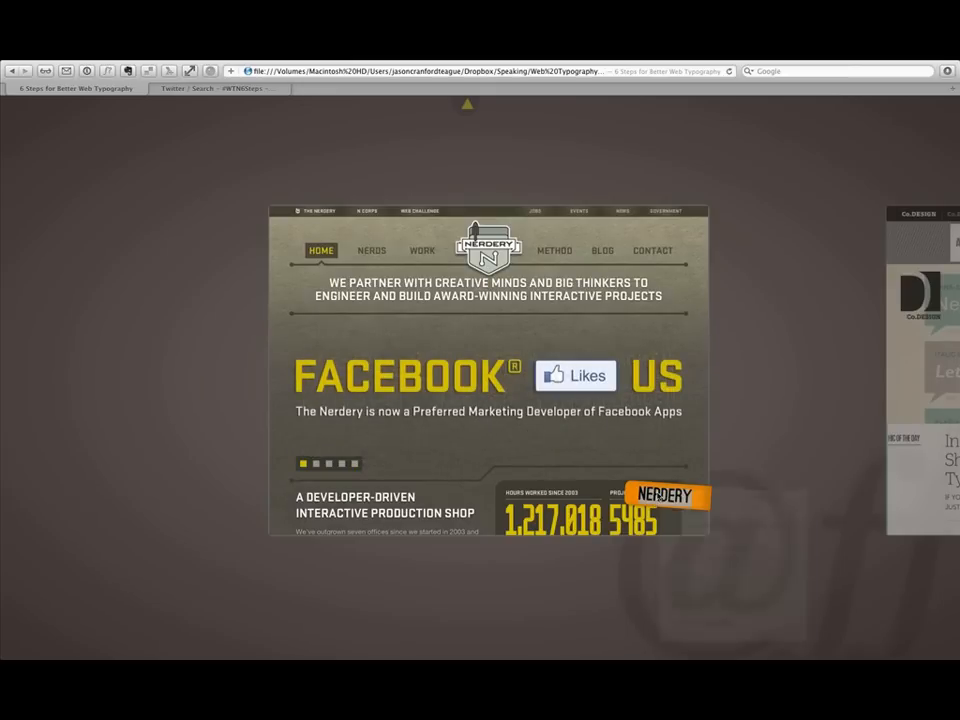
Advance to the next slide, the live Co.Design typography infographic article
right_click(492, 504)
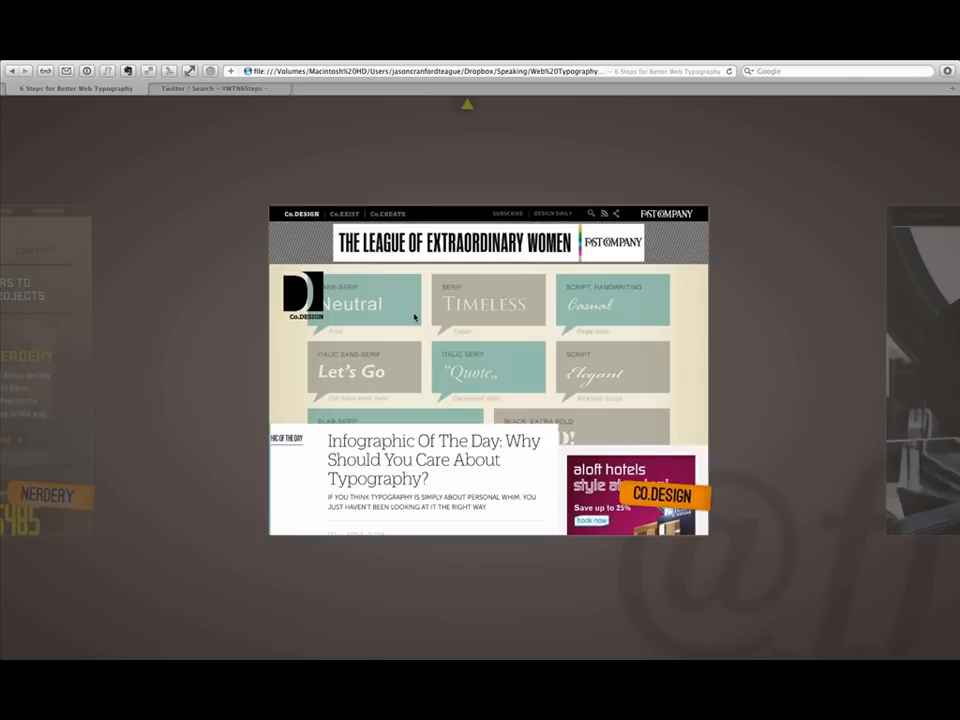
Scroll down through the Co.Design article and its type guide to show the web-font typography
scroll(down, 3)
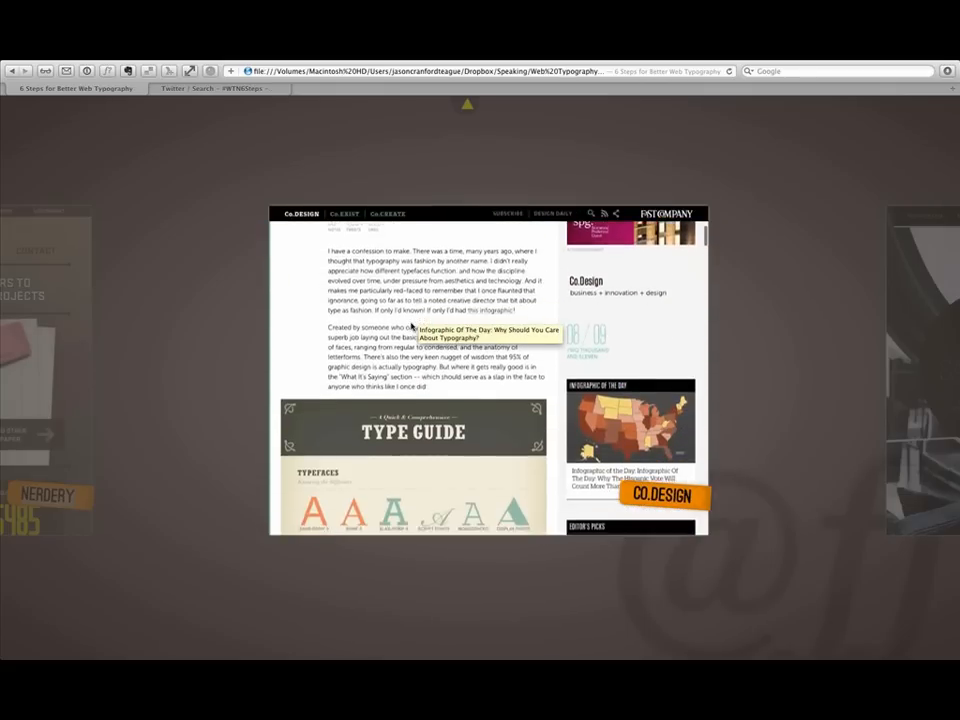
scroll(down, 3)
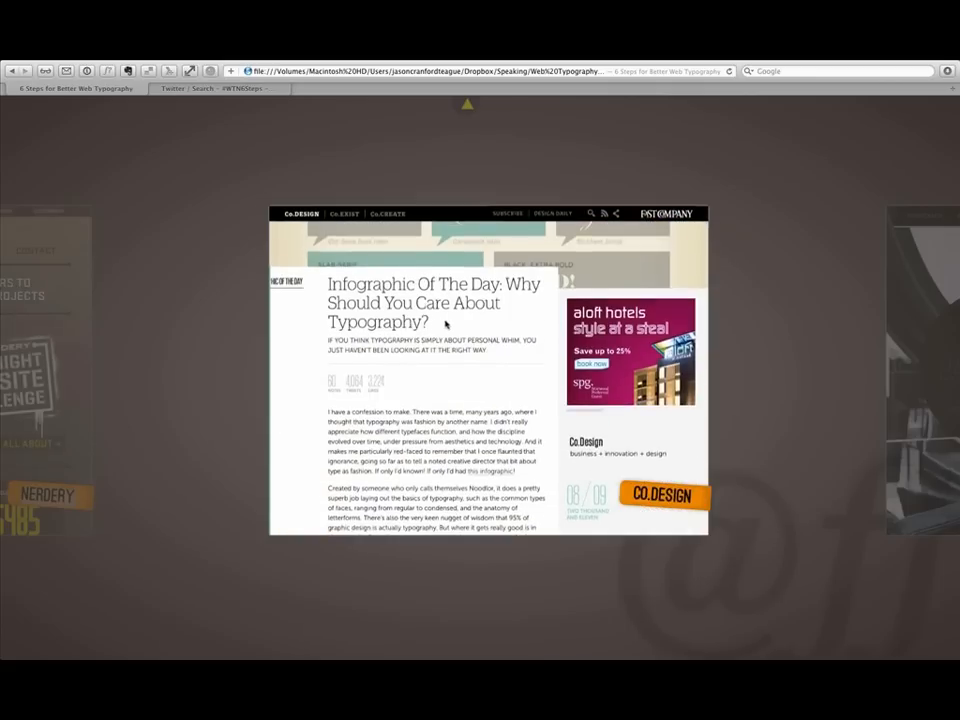
mouse_move(506, 312)
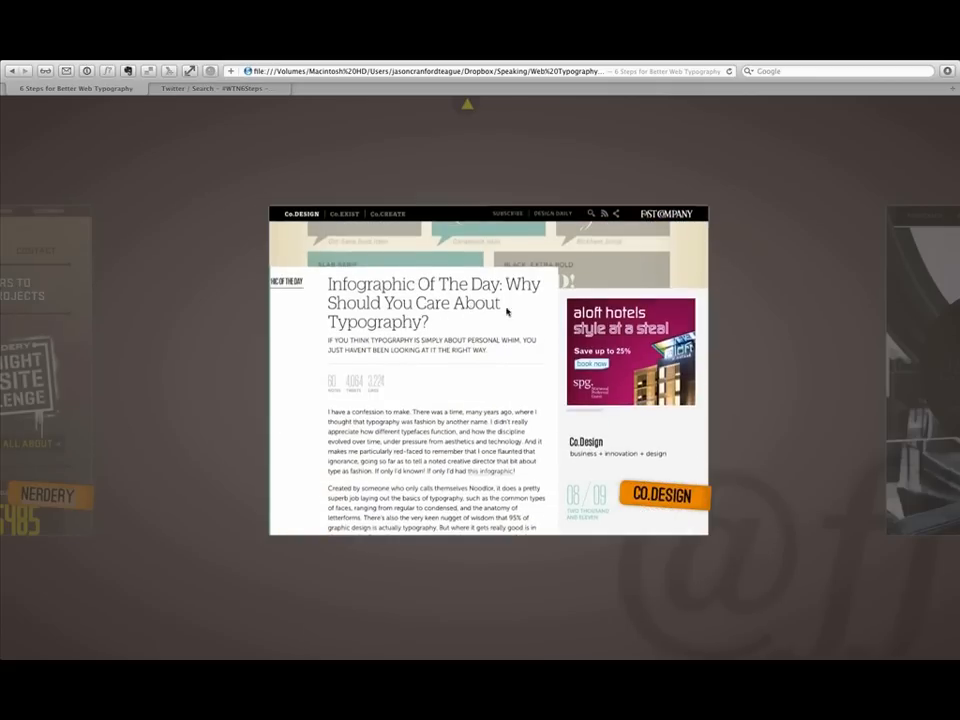
scroll(down, 3)
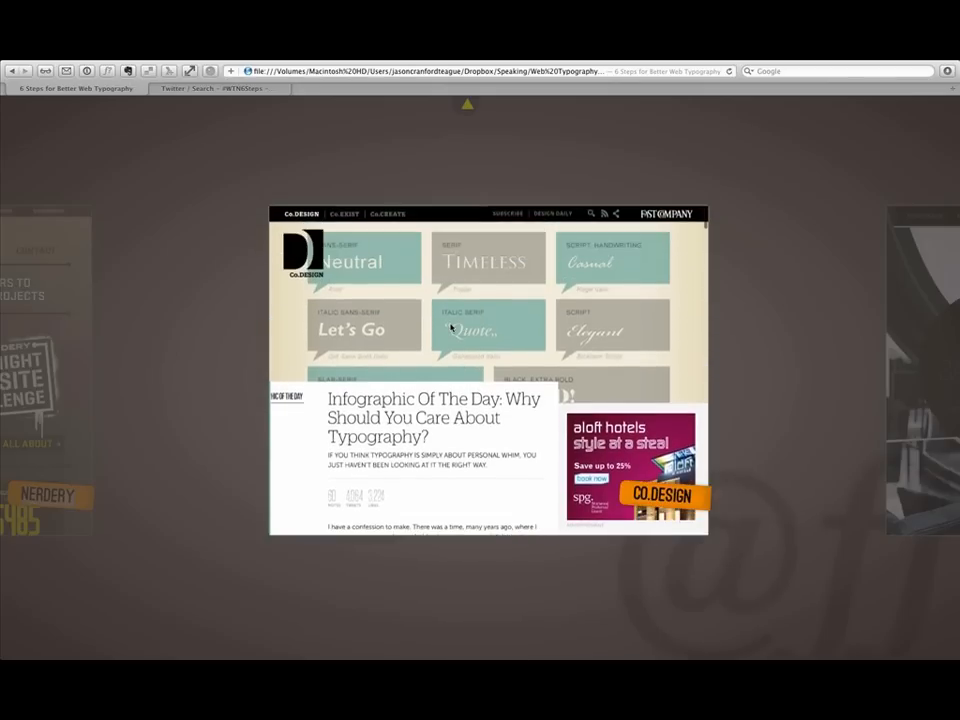
scroll(down, 3)
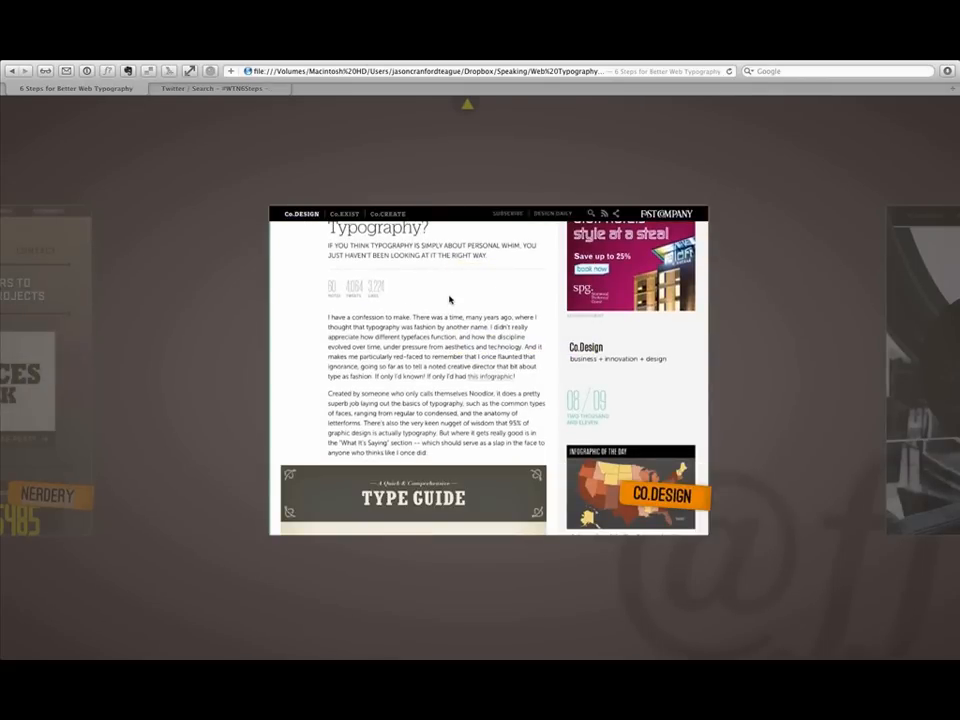
scroll(down, 3)
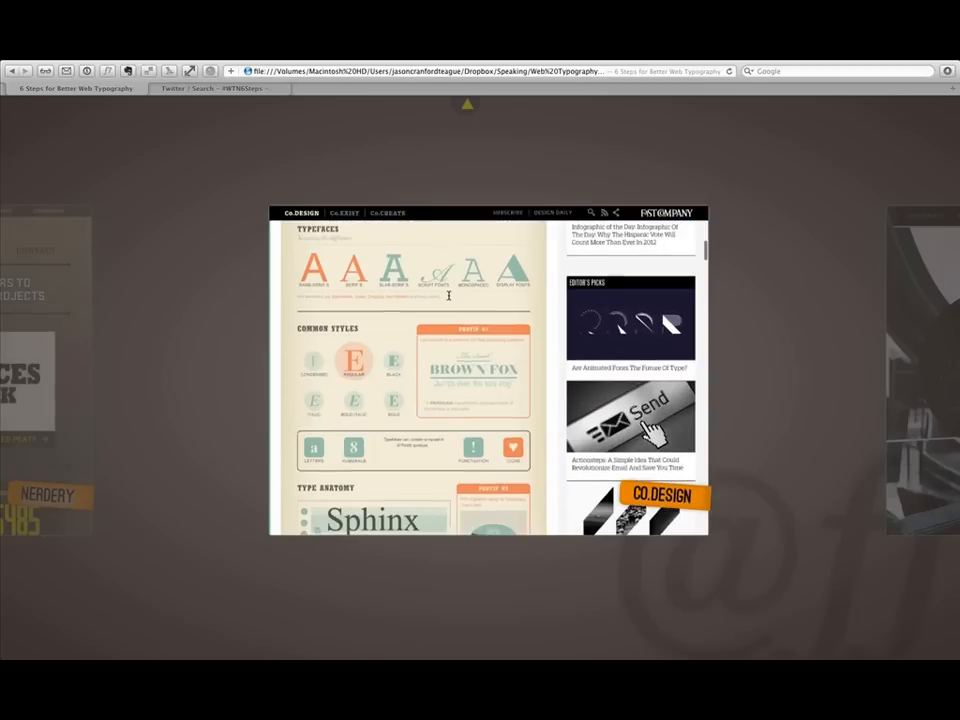
scroll(down, 3)
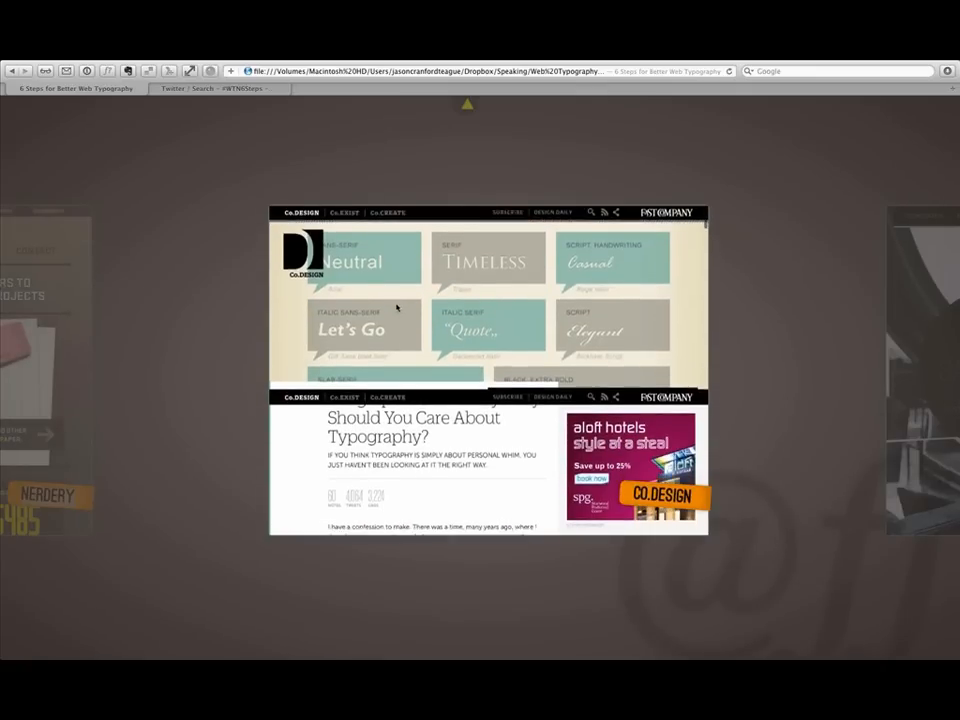
scroll(down, 3)
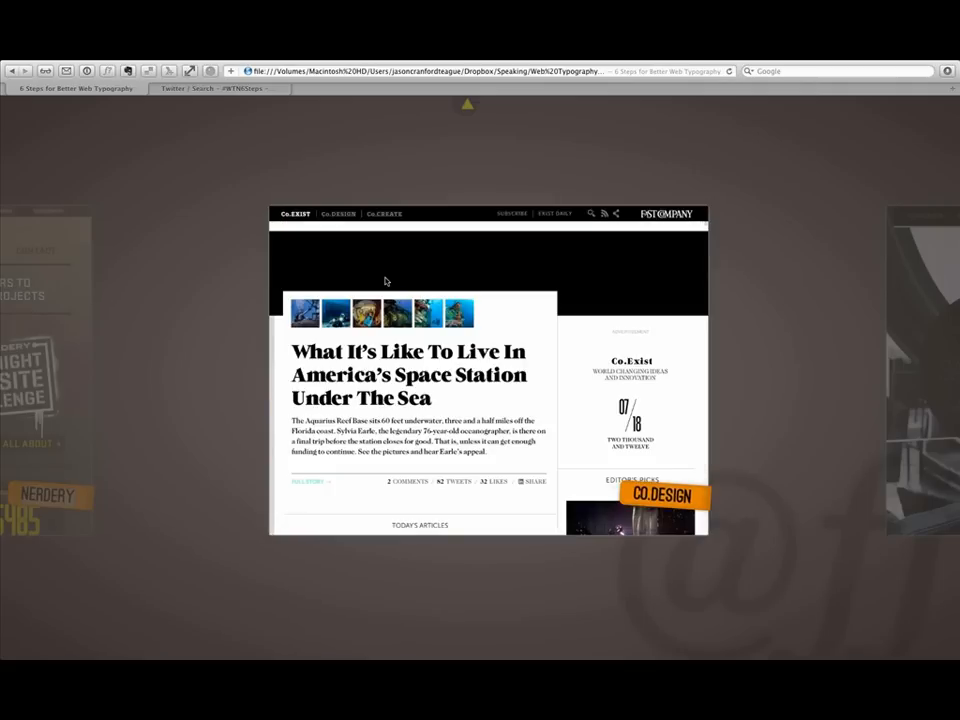
scroll(down, 3)
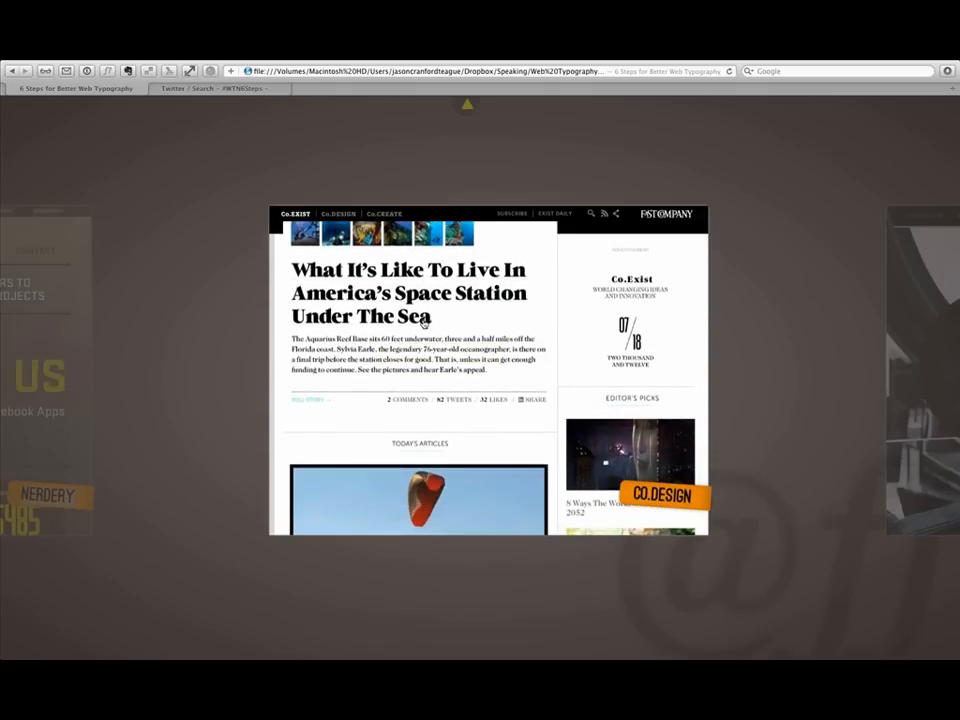
scroll(down, 3)
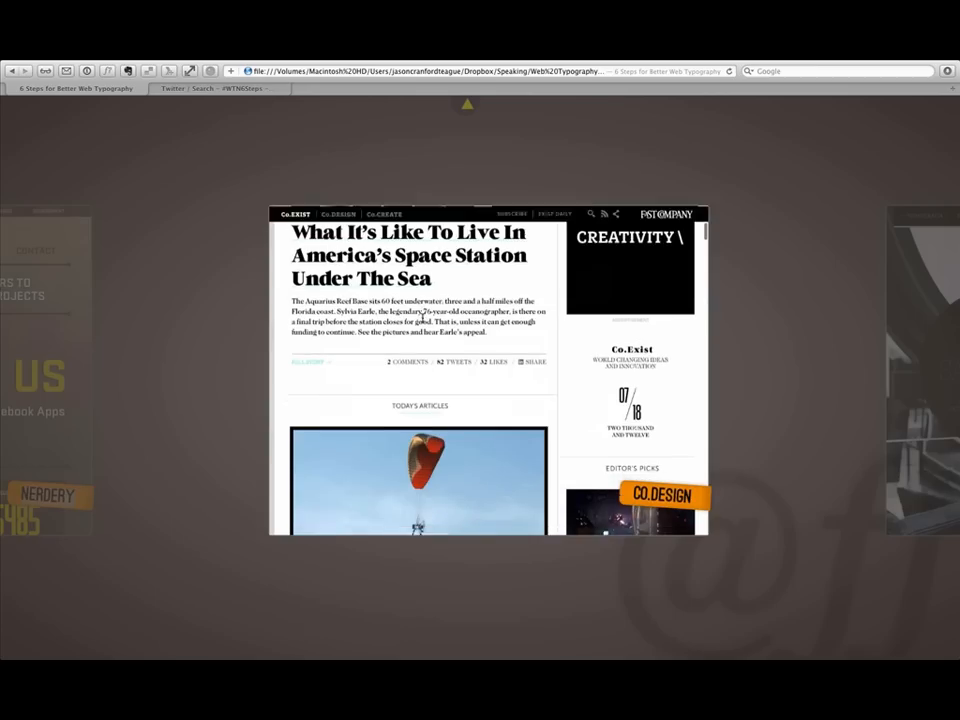